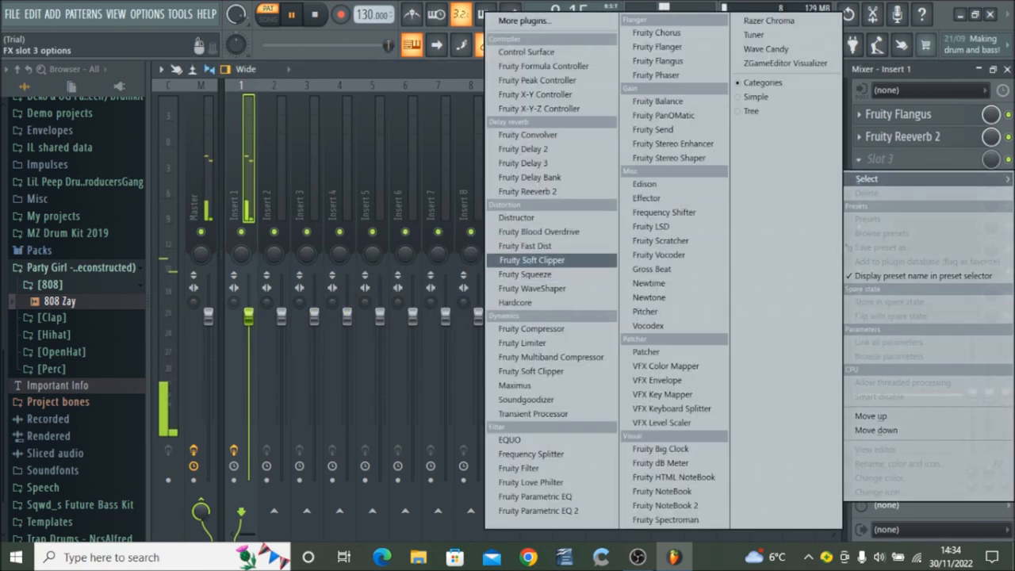
{"action": "mouse_move", "coordinate": [522, 342]}
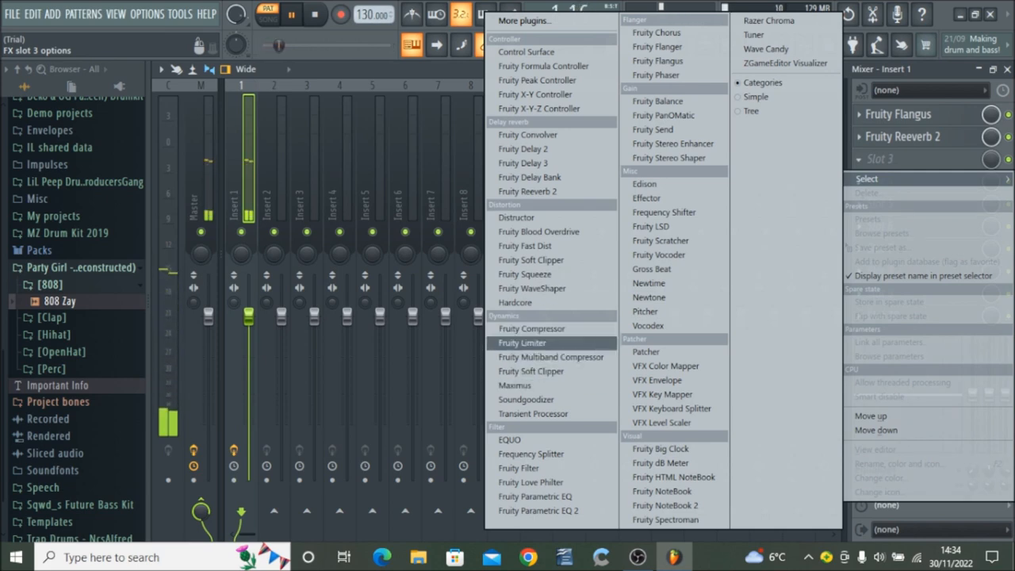
Load Fruity Love Philter into effect slot 3 of Insert 1 and close its window.
{"action": "left_click", "coordinate": [530, 482]}
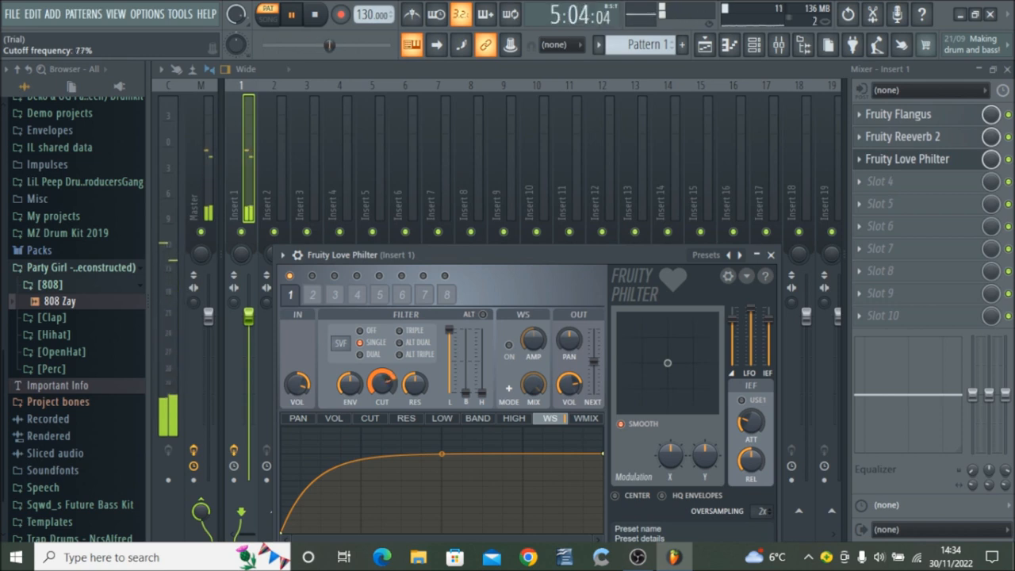
{"action": "left_click", "coordinate": [769, 255]}
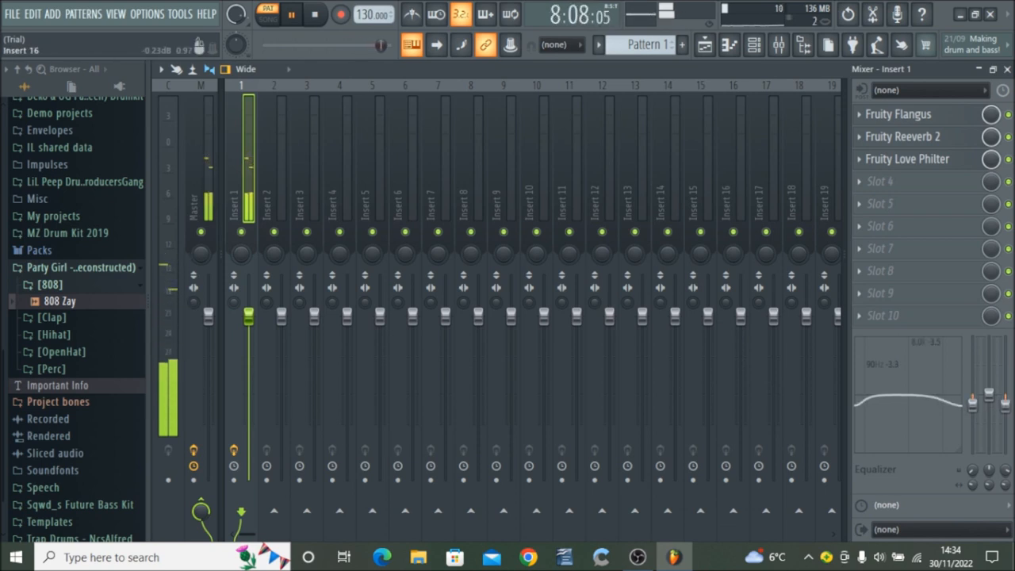
Load Gross Beat into effect slot 4 of Insert 1 and close its window.
{"action": "left_click", "coordinate": [879, 181]}
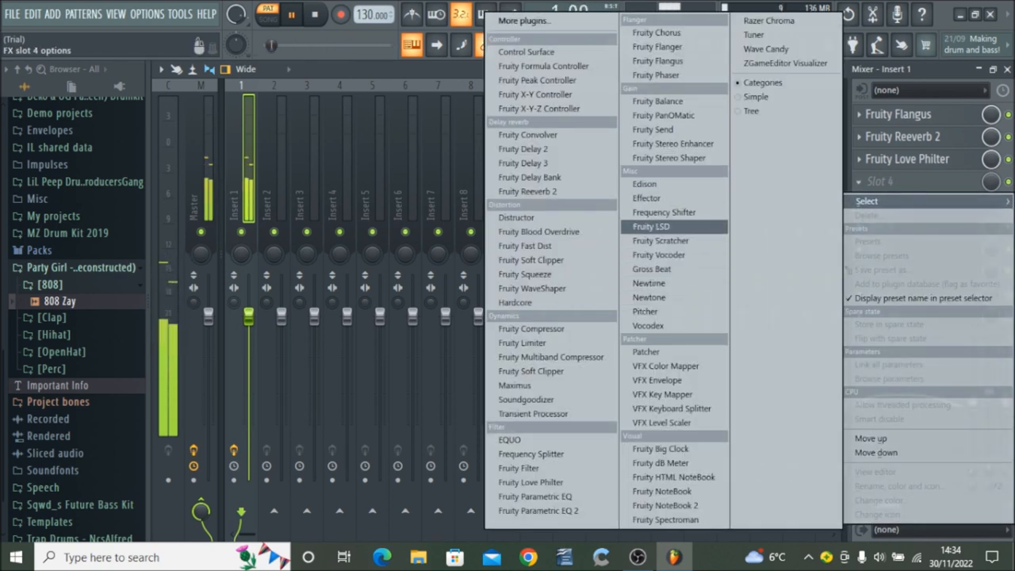
{"action": "left_click", "coordinate": [657, 269]}
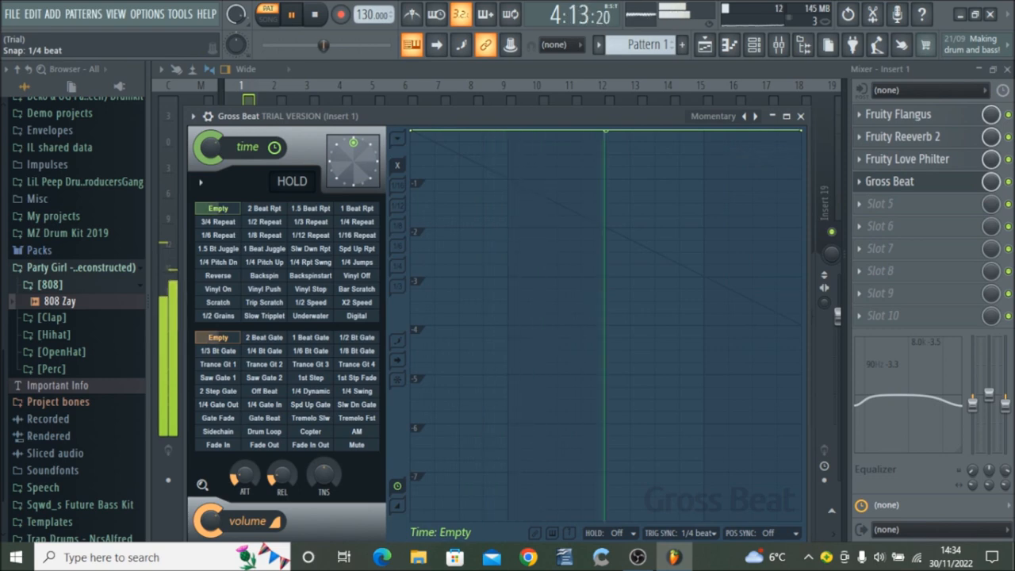
{"action": "left_click", "coordinate": [356, 430]}
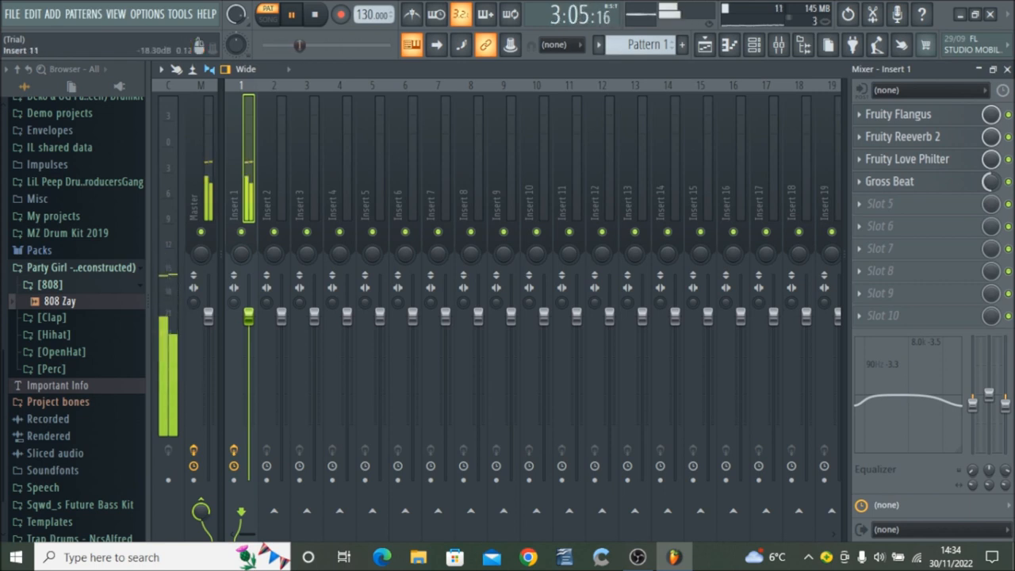
Show the piano roll via the View menu, draw the HH Indeed hi-hat notes and adjust the sampler.
{"action": "left_click", "coordinate": [116, 15]}
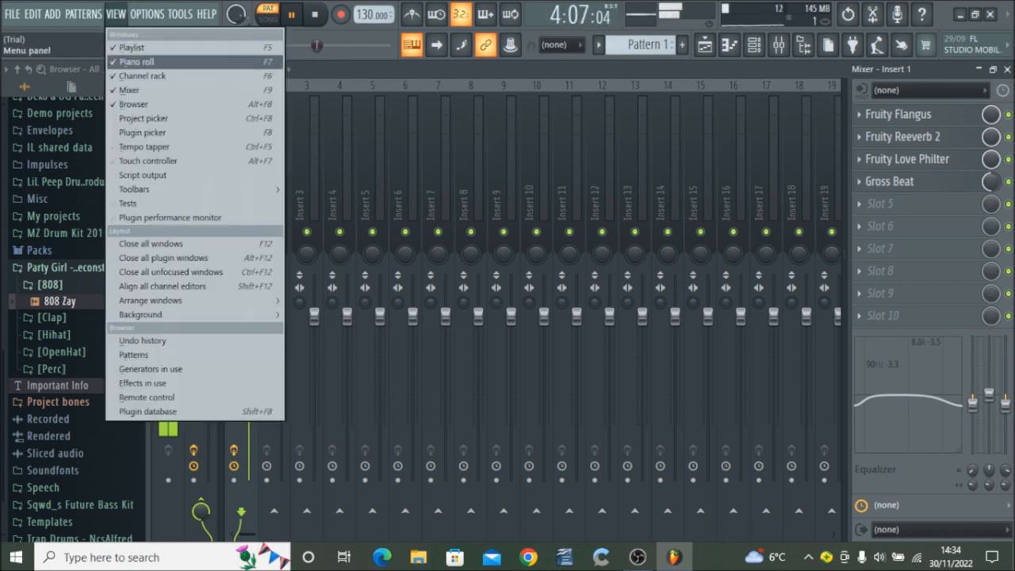
{"action": "left_click", "coordinate": [141, 75]}
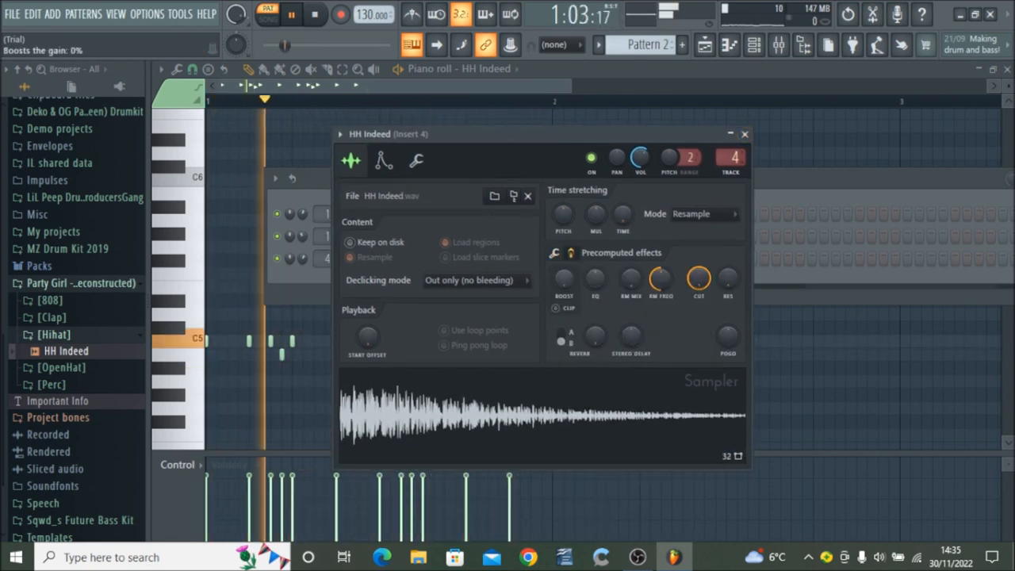
{"action": "left_click", "coordinate": [553, 252]}
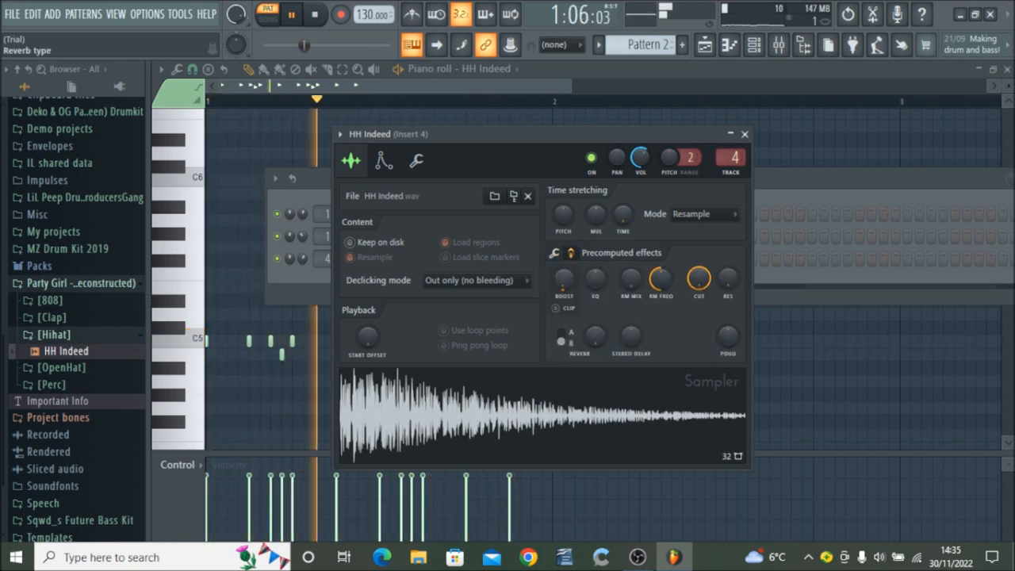
{"action": "left_click_drag", "start_coordinate": [594, 279], "coordinate": [594, 293]}
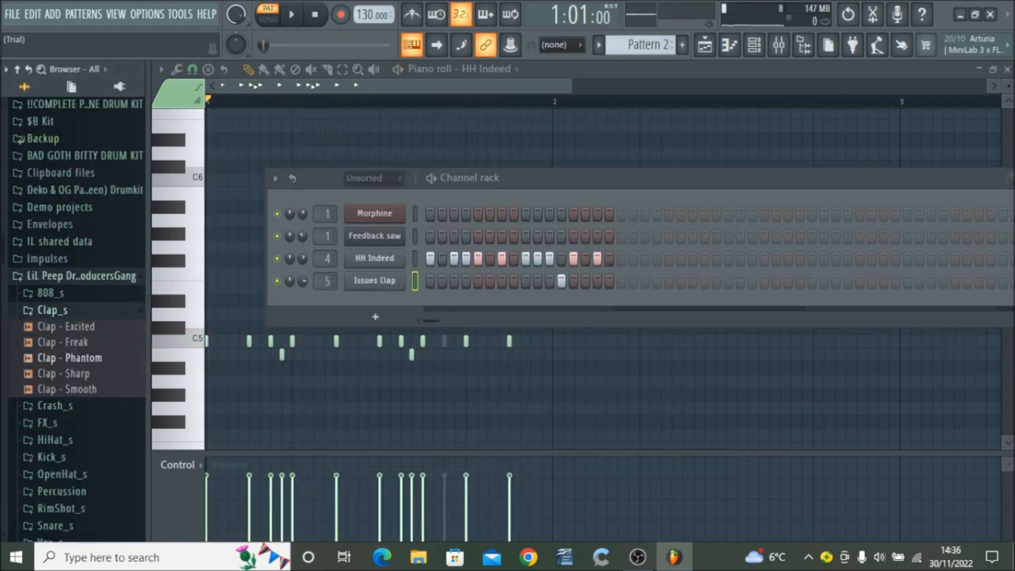
Drag Pattern 2 from the picker onto Track 2 near bar 9.
{"action": "left_click_drag", "start_coordinate": [76, 358], "coordinate": [388, 322]}
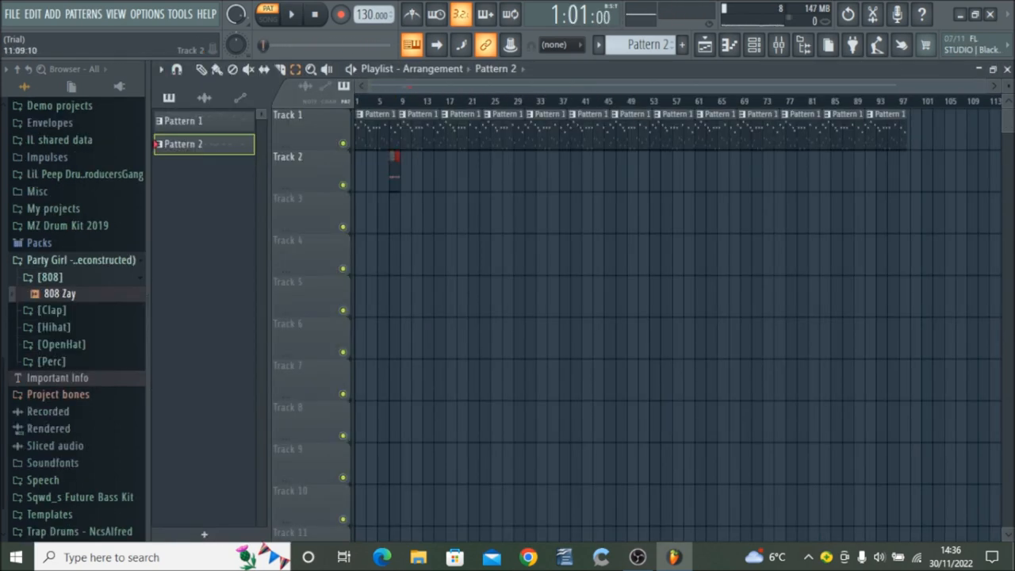
Paint Pattern 2 along Track 2 so it repeats in three blocks.
{"action": "left_click_drag", "start_coordinate": [396, 163], "coordinate": [515, 162]}
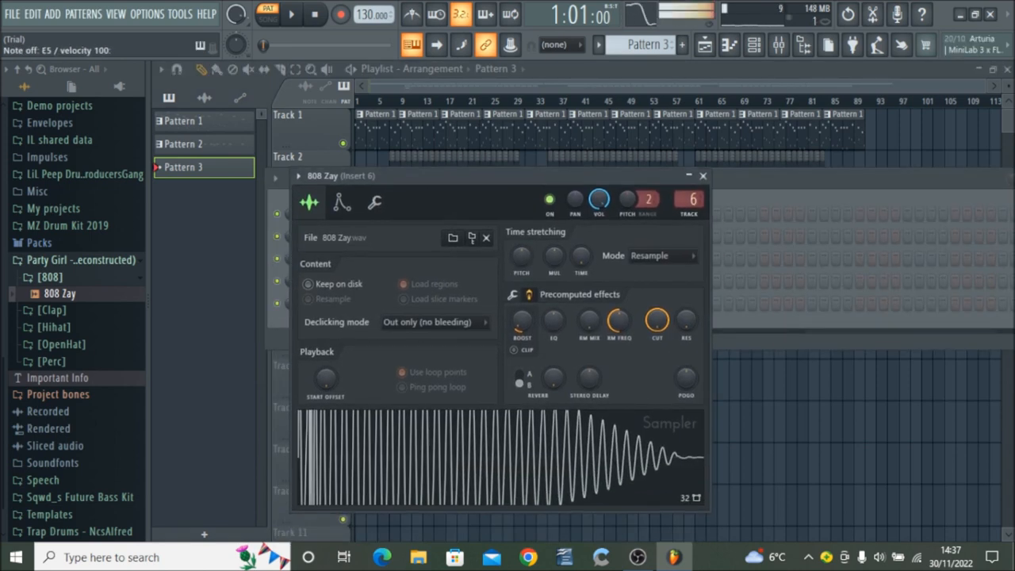
Close the 808 Zay sampler and channel rack, toggle song/pattern mode, and bring up the 808 Zay notes.
{"action": "left_click", "coordinate": [341, 202]}
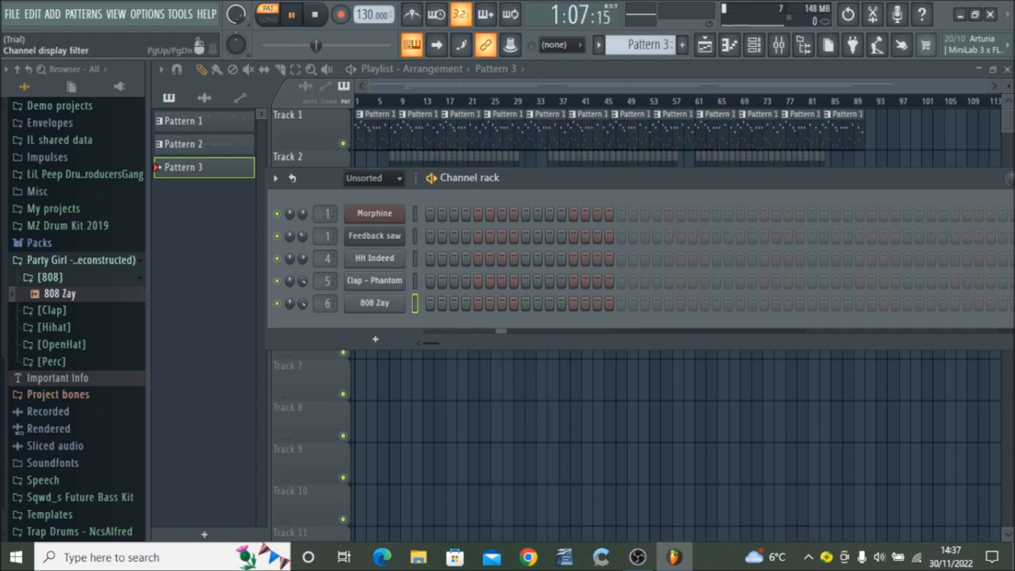
{"action": "left_click", "coordinate": [267, 13]}
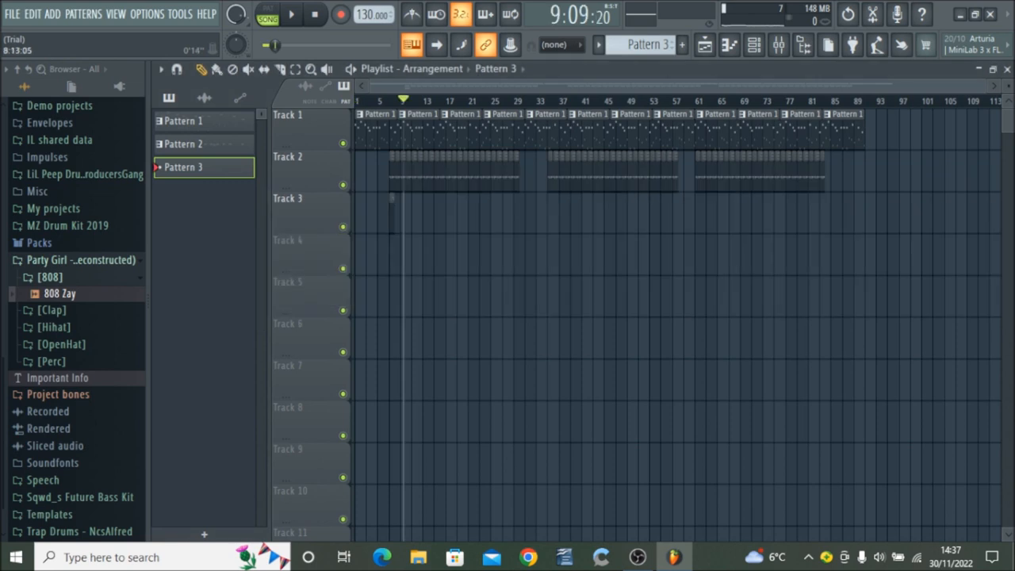
{"action": "left_click", "coordinate": [268, 13]}
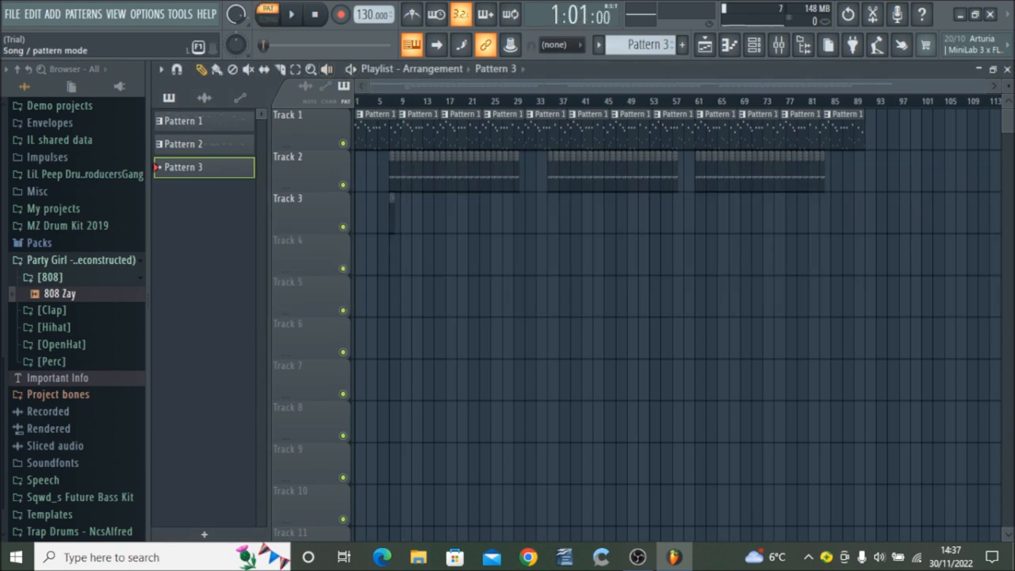
{"action": "left_click", "coordinate": [292, 15]}
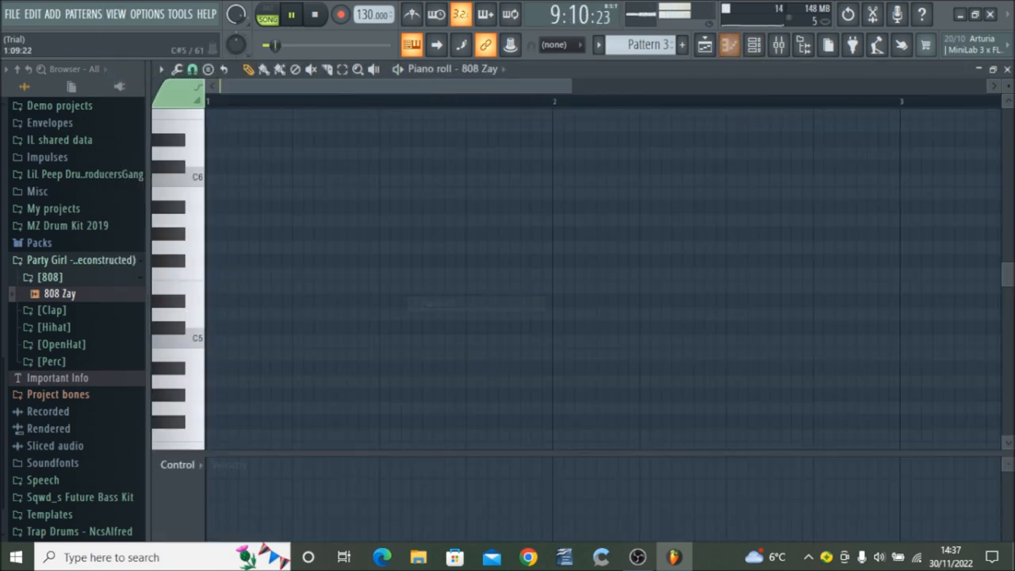
Arm recording, start playback and play in the 808 Zay notes live.
{"action": "left_click", "coordinate": [340, 14]}
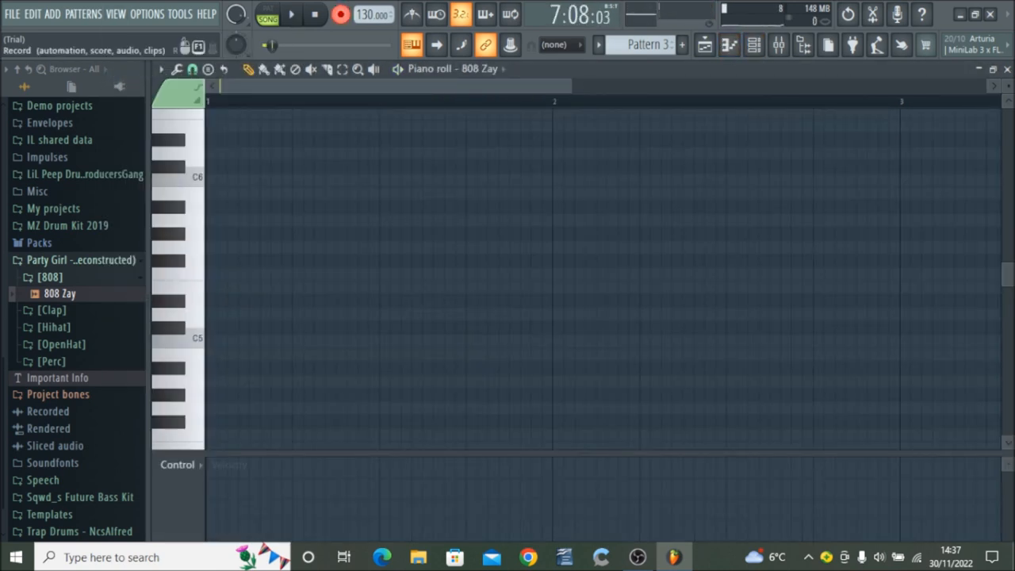
{"action": "left_click", "coordinate": [292, 14]}
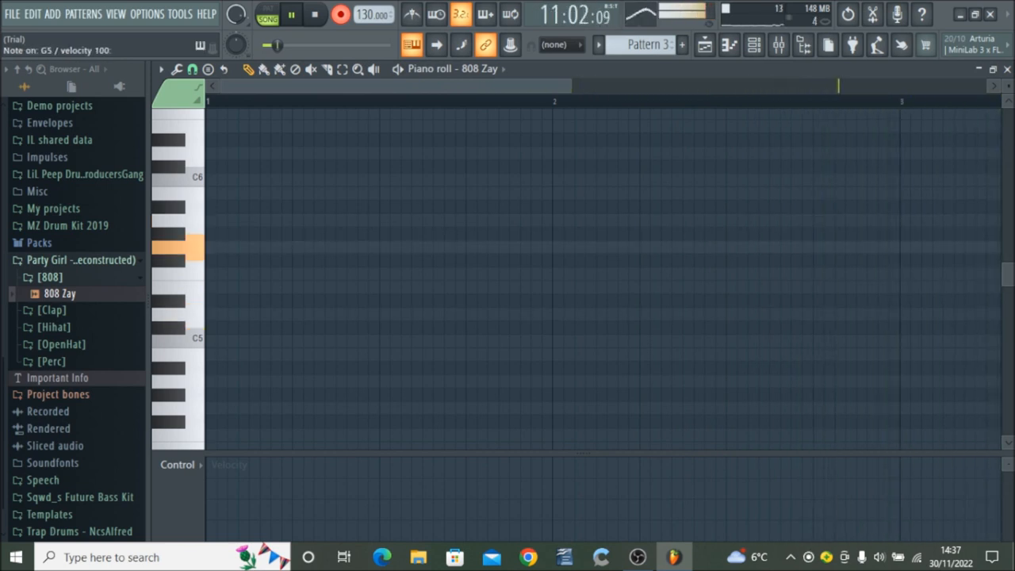
{"action": "left_click", "coordinate": [179, 269]}
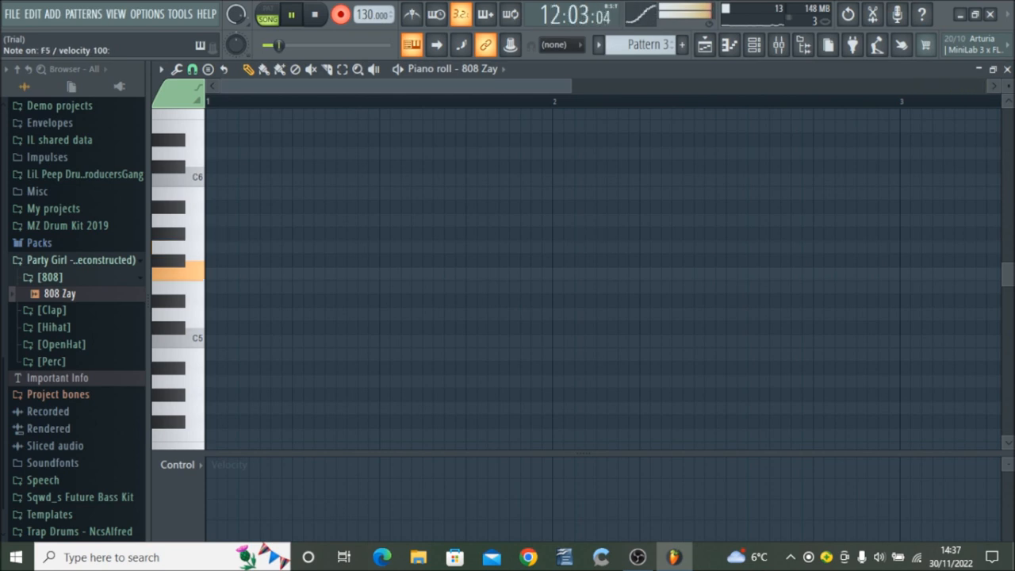